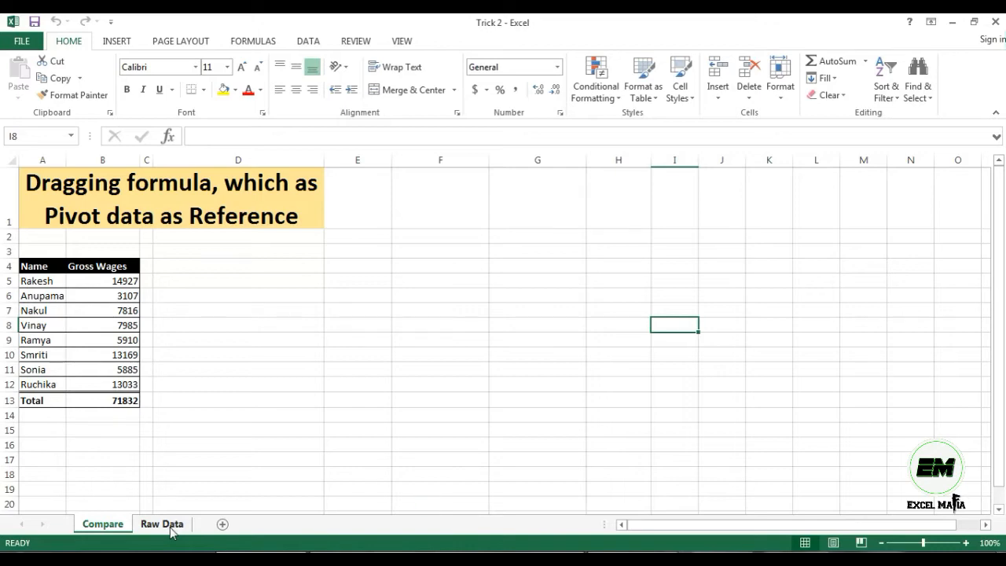
- Browse the Raw Data sheet's transaction dates, gross wages and comments
left_click(162, 523)
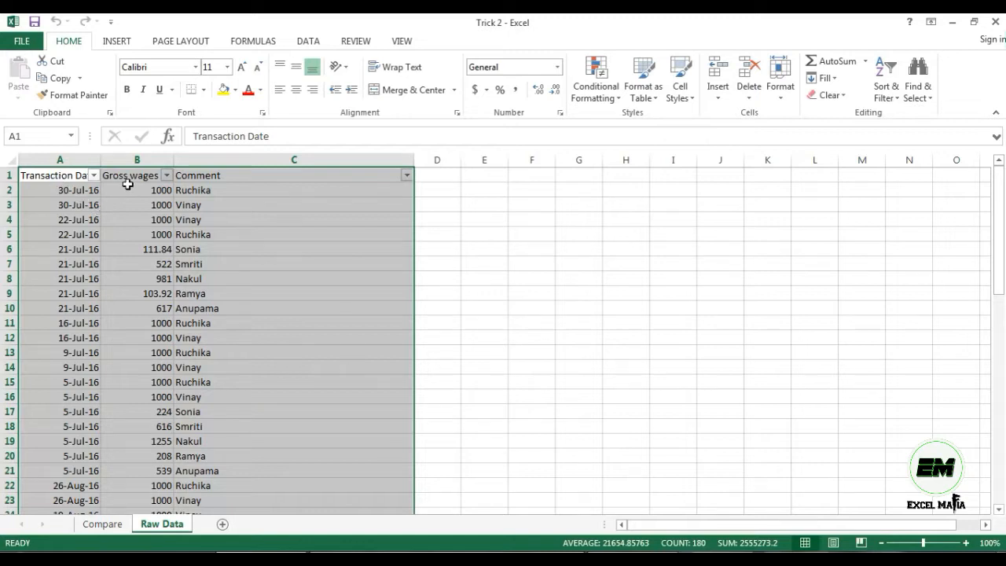
mouse_move(312, 182)
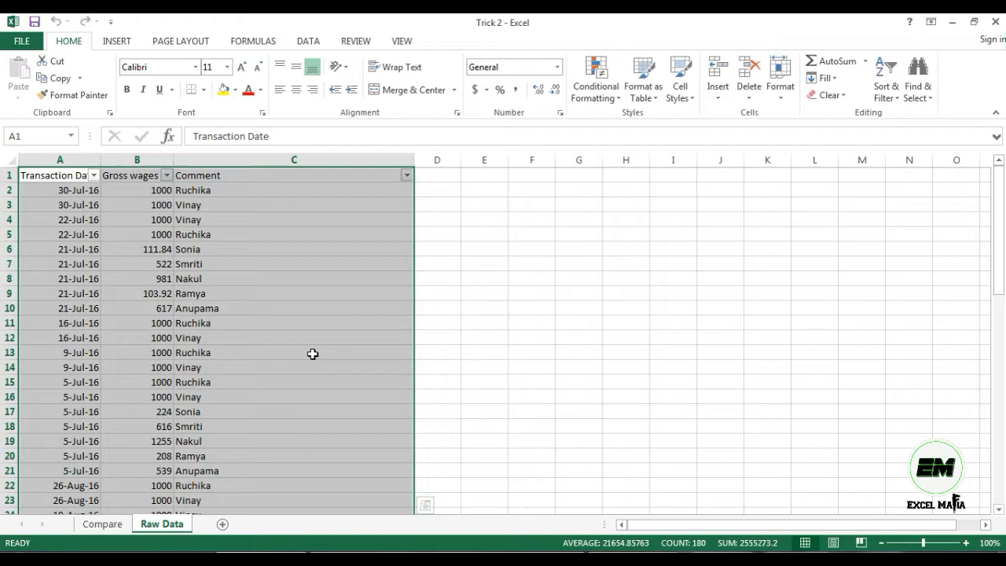
scroll("down", 3)
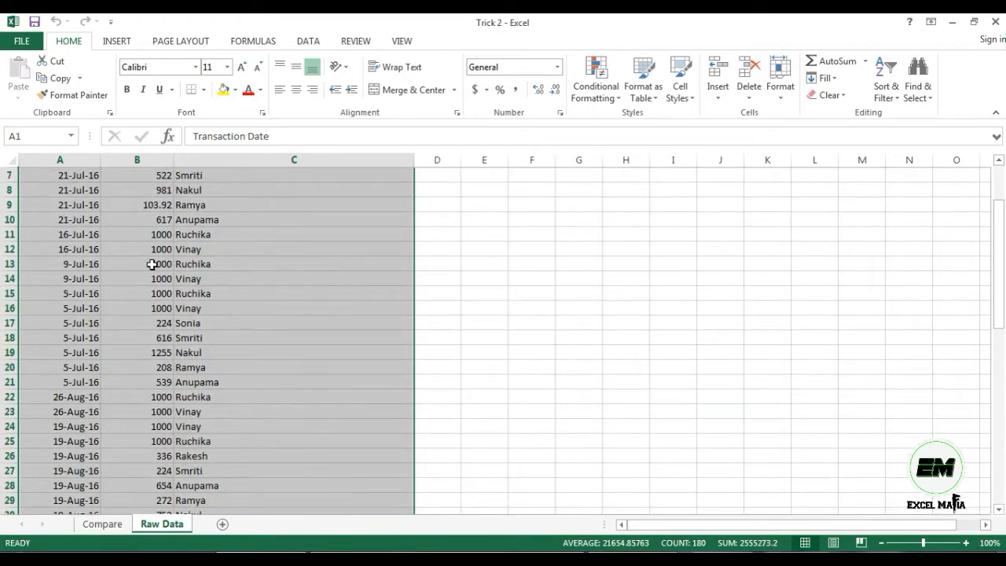
scroll("down", 3)
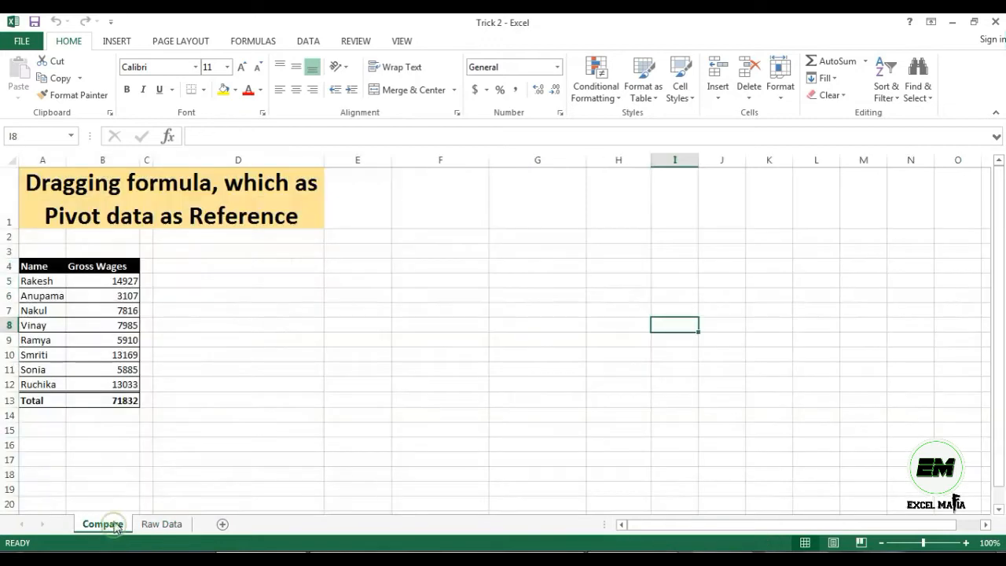
left_click_drag(34, 266, 102, 384)
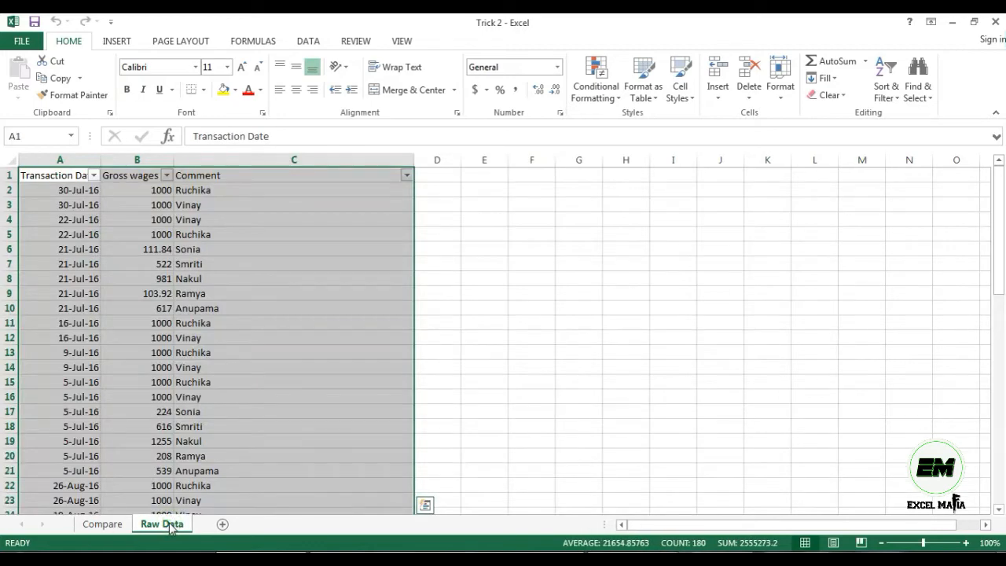
- Insert a PivotTable from the raw data on the existing worksheet at Compare!$E$5
left_click(24, 78)
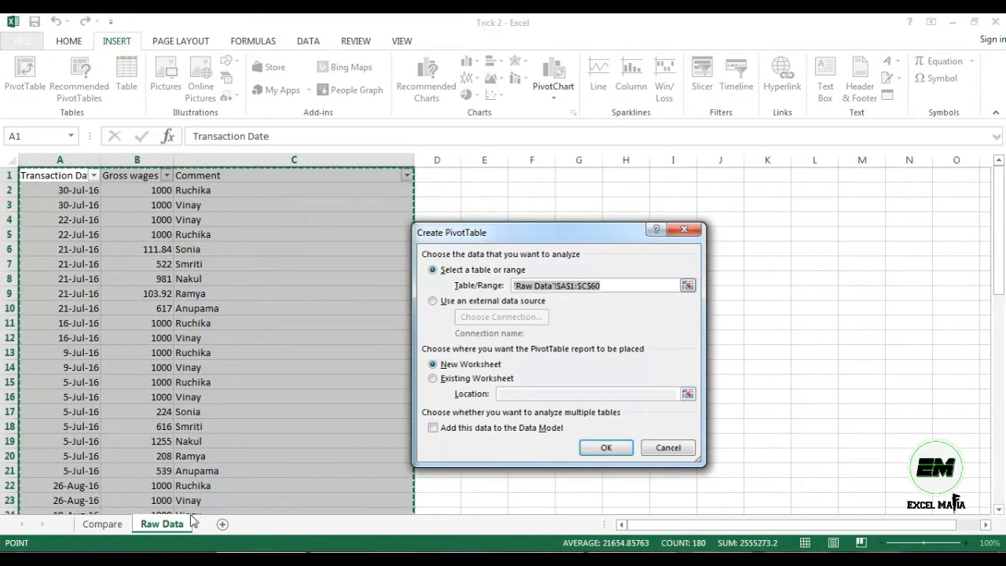
left_click(432, 378)
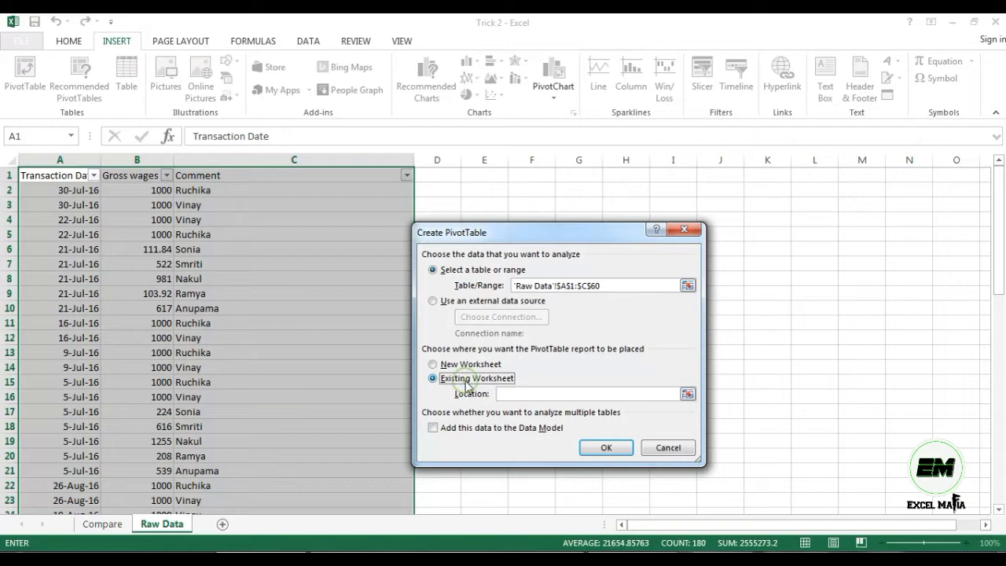
left_click(102, 523)
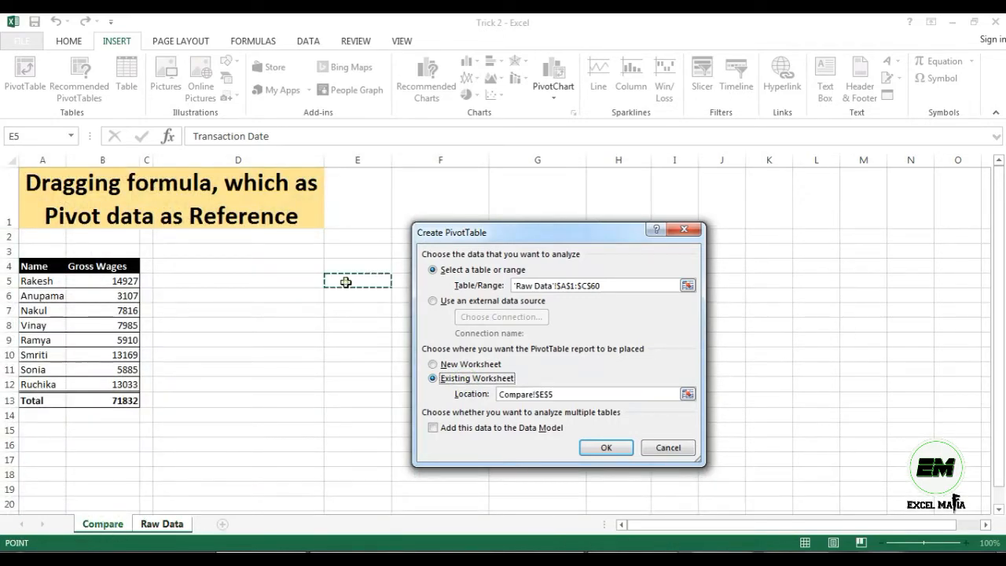
left_click(605, 447)
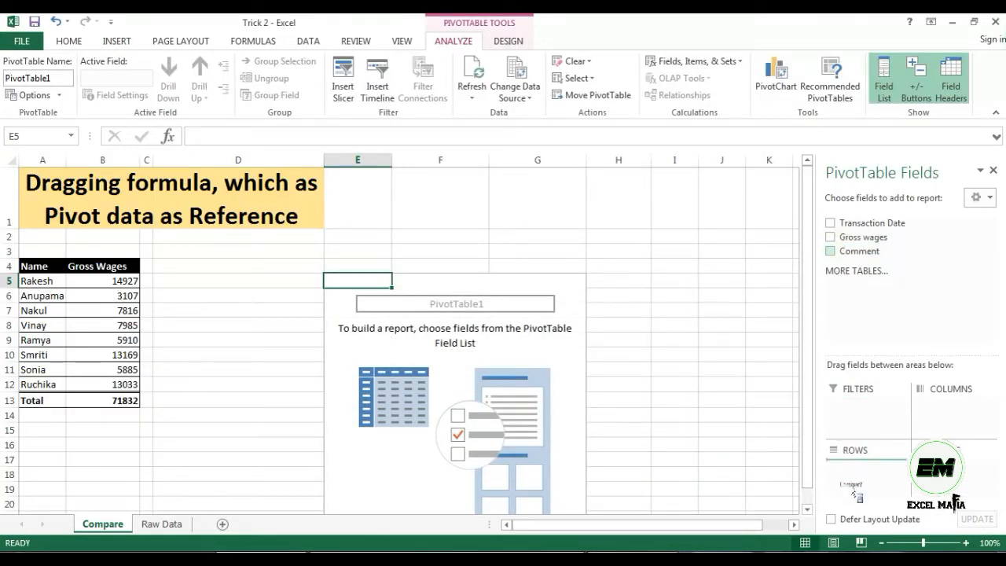
- Add Comment as pivot rows and summed Gross wages as values, renaming Row Labels to Name
left_click(831, 250)
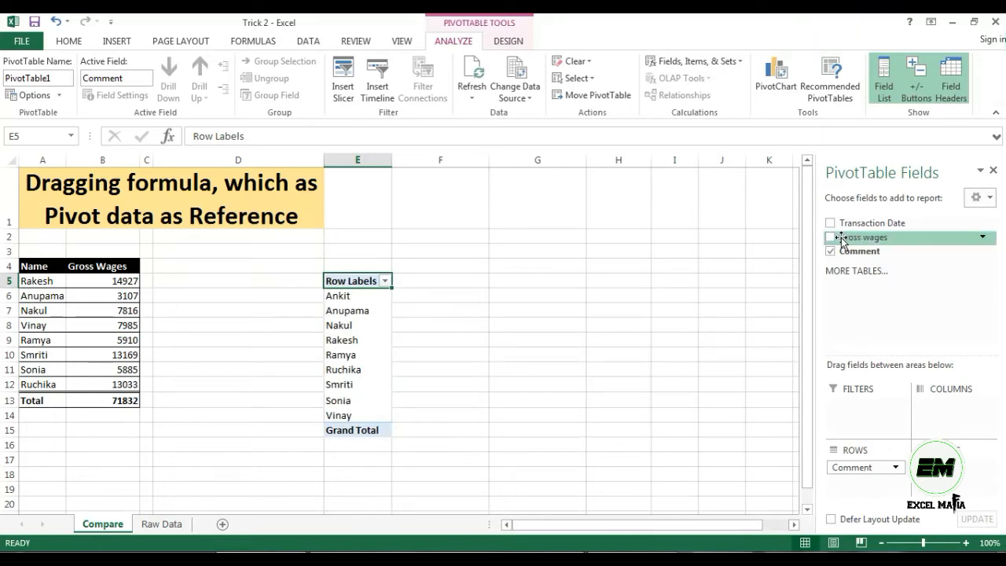
left_click(830, 236)
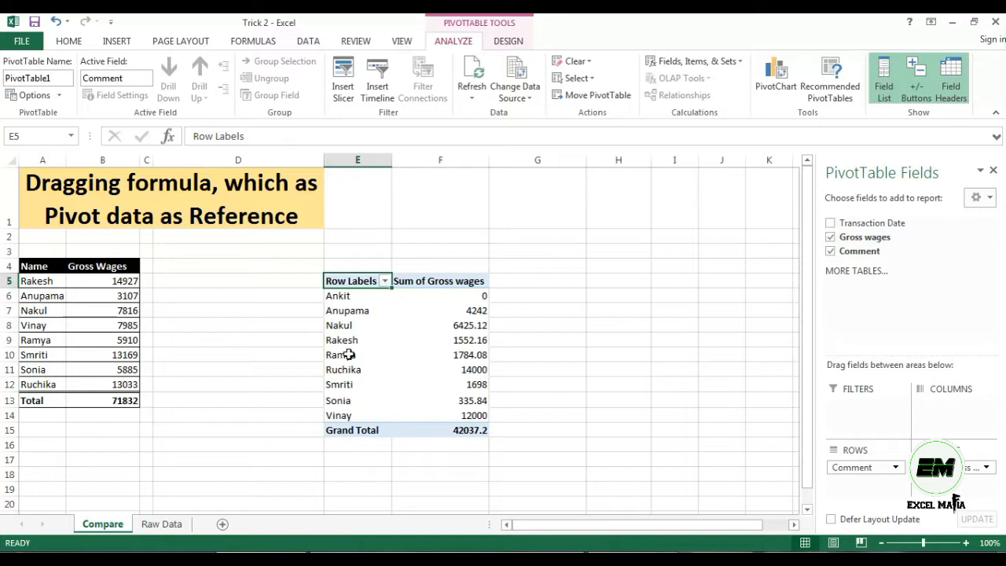
left_click(357, 295)
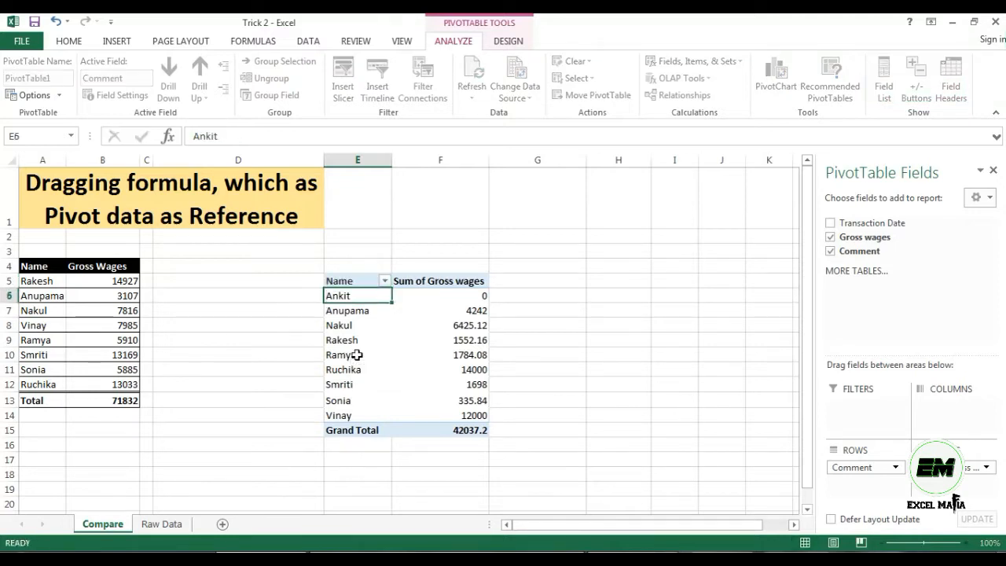
left_click(440, 295)
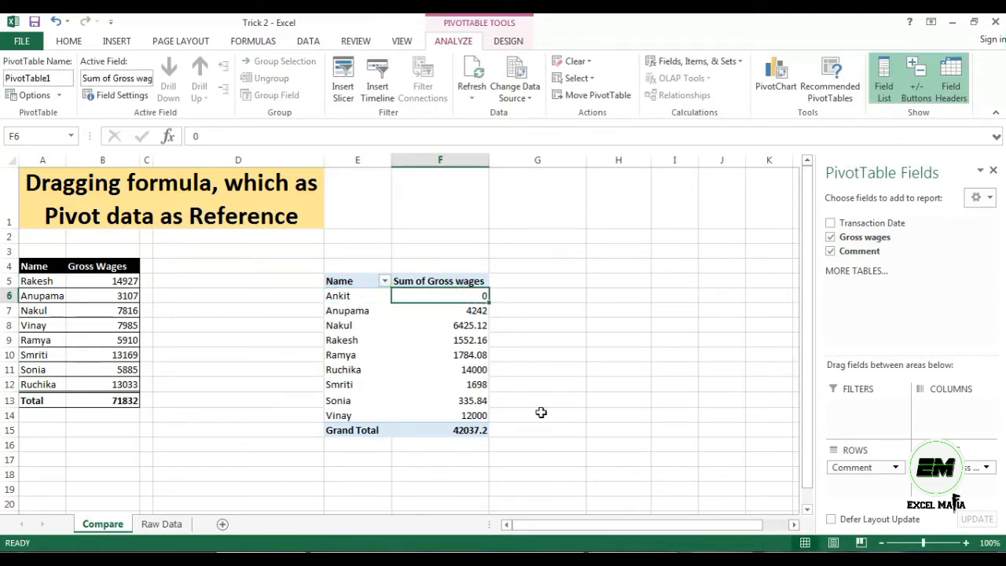
mouse_move(314, 302)
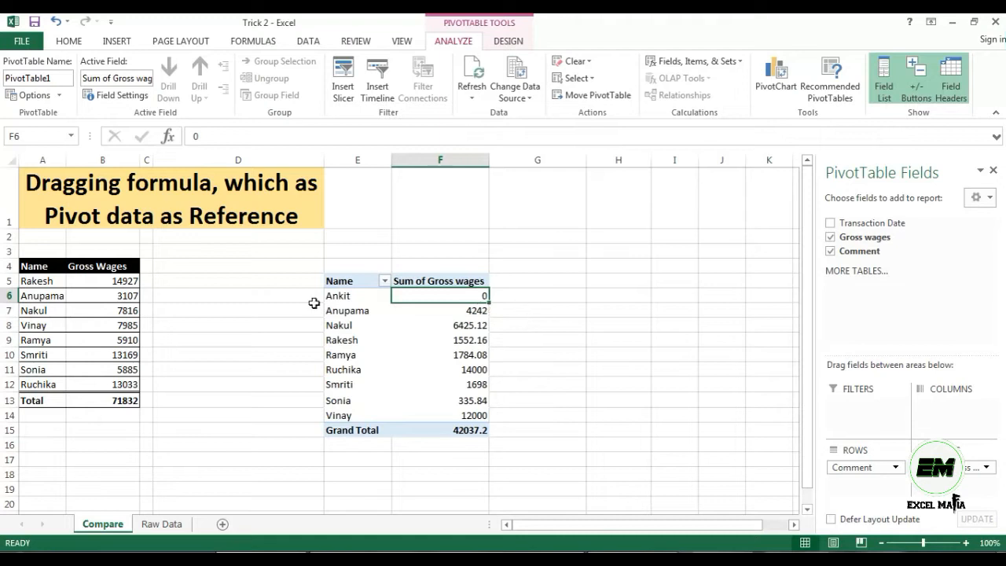
left_click(537, 296)
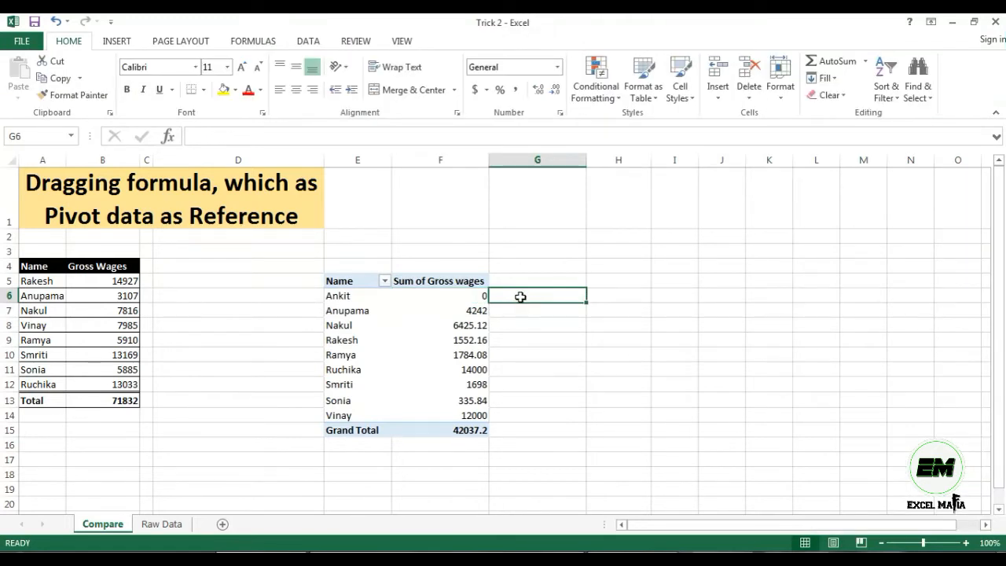
- Enter =VLOOKUP(E6,$A$4:$B$12,2,FALSE) in G6, which returns #N/A
type("=")
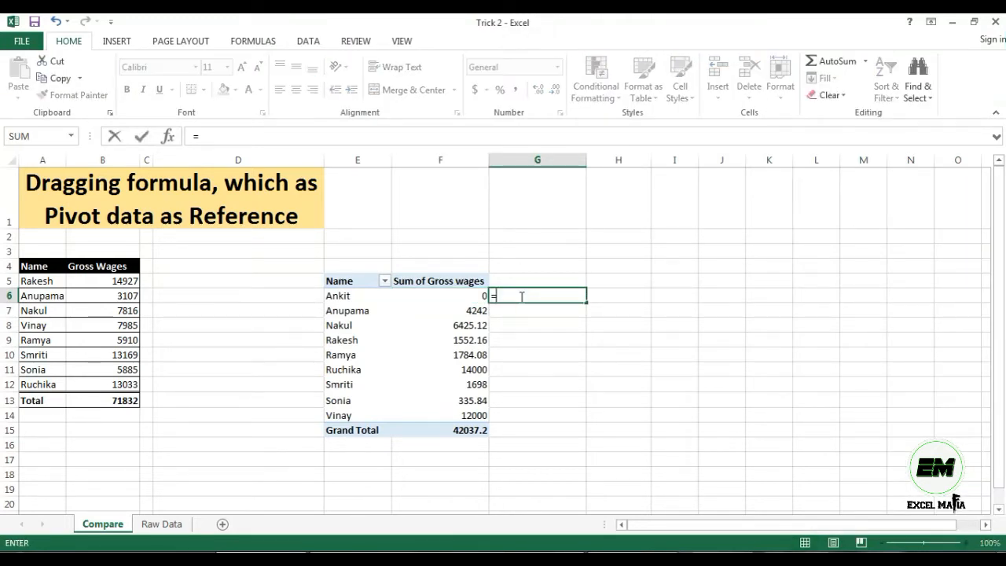
type("vlo")
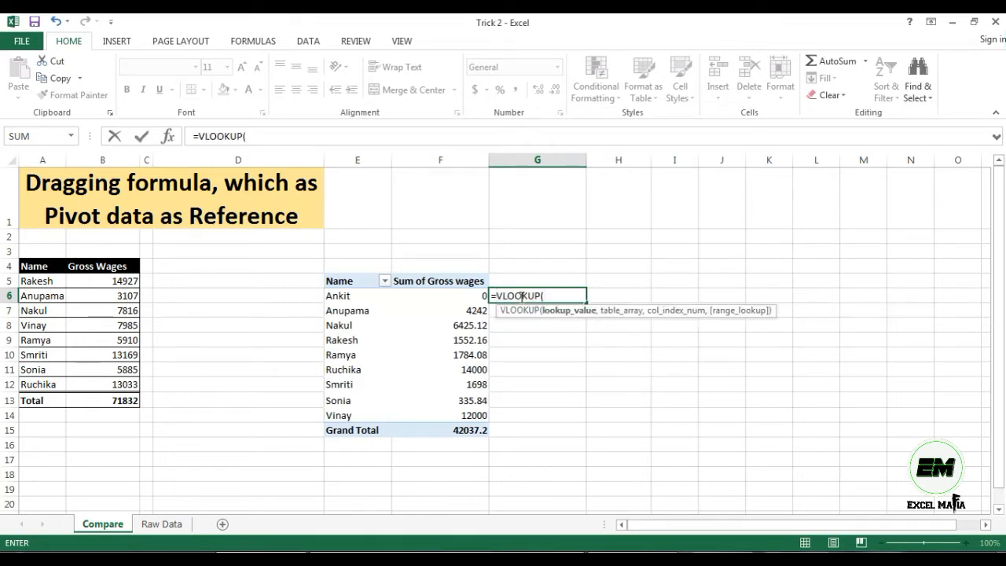
left_click(357, 295)
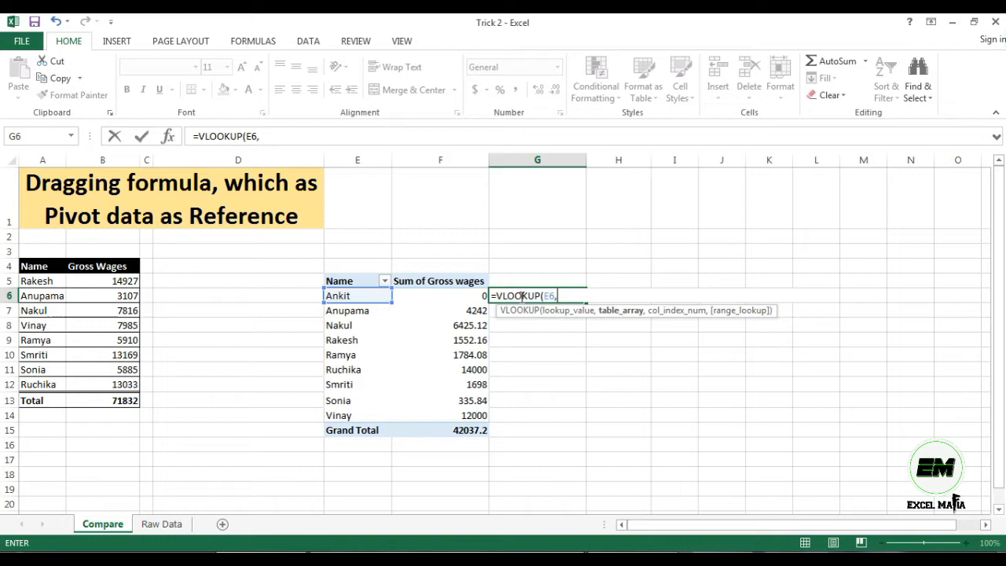
left_click_drag(34, 265, 122, 384)
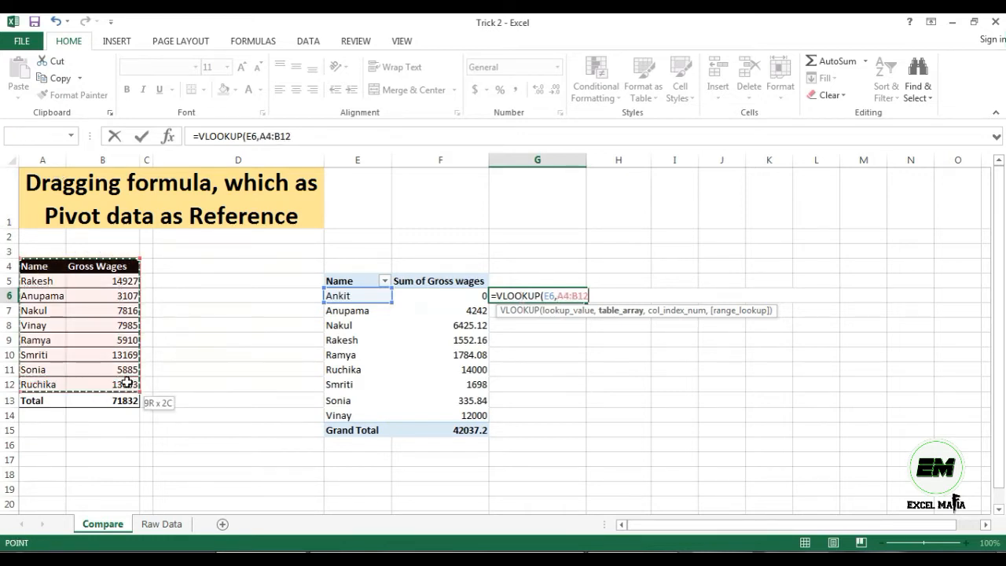
key("f4")
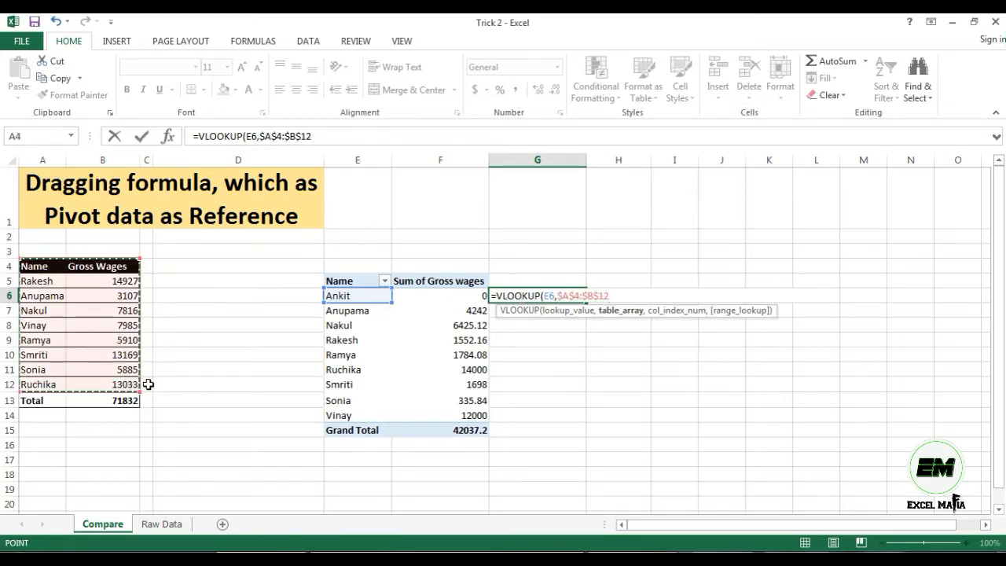
type(",2,FALSE")
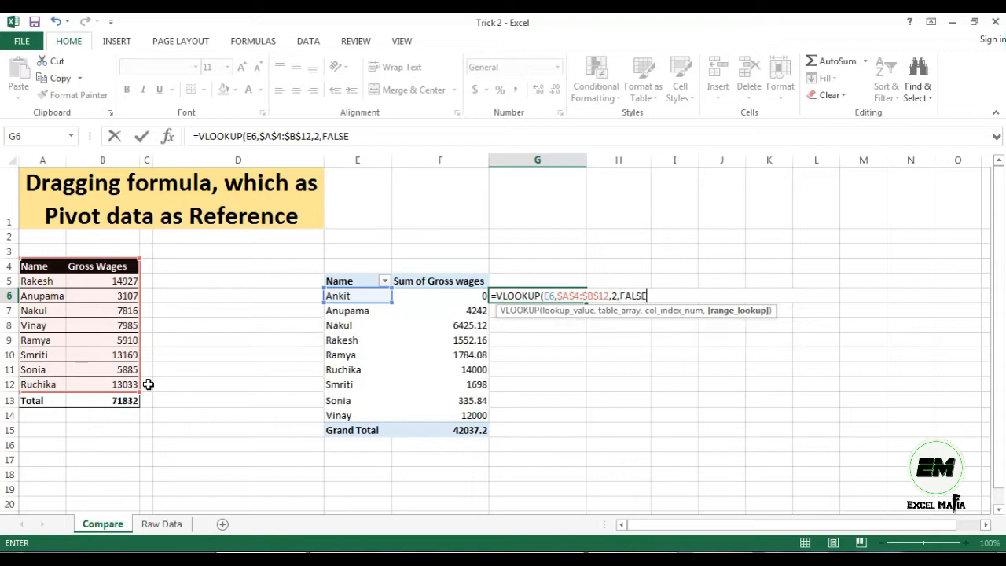
key("Return")
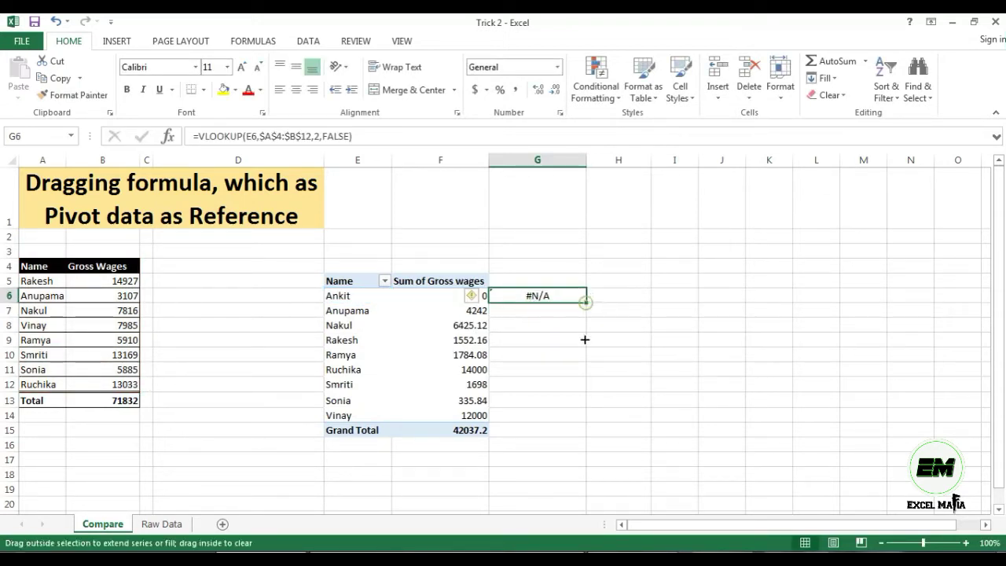
- Fill the G6 lookup down to row 14, enter =G15 in G15, and spot-check rows
left_click_drag(585, 295, 585, 415)
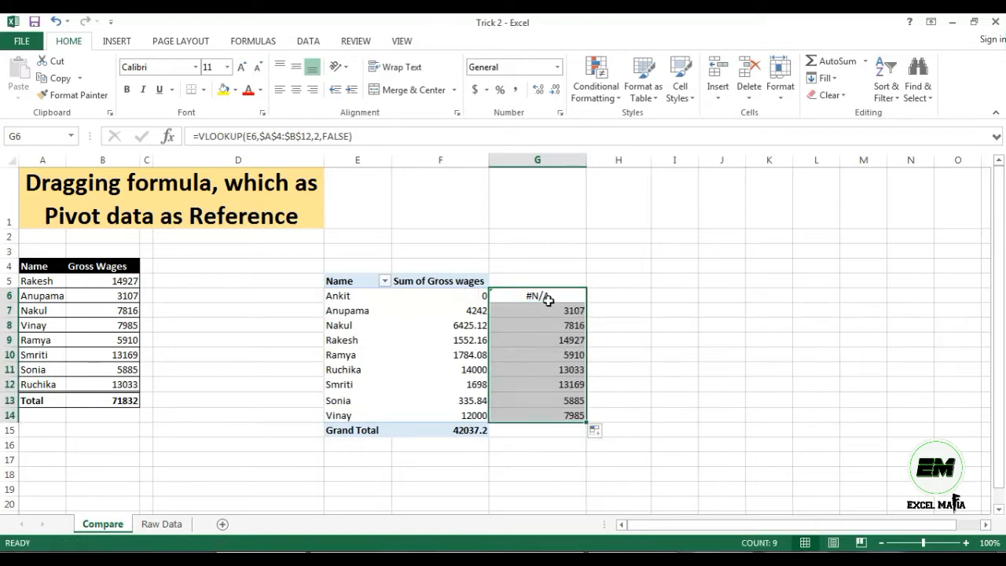
mouse_move(49, 343)
type("0")
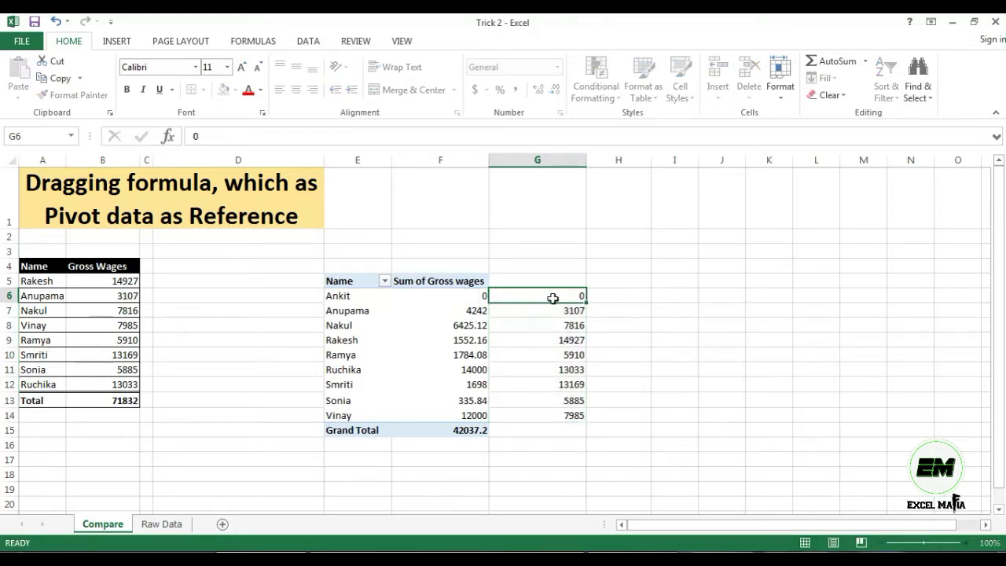
left_click(537, 429)
type("71832")
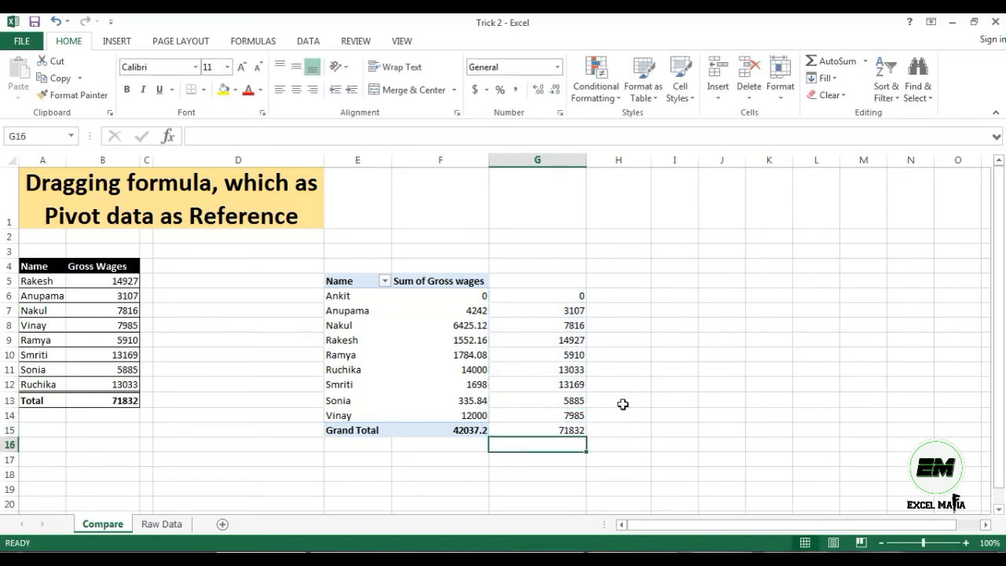
type("=G15")
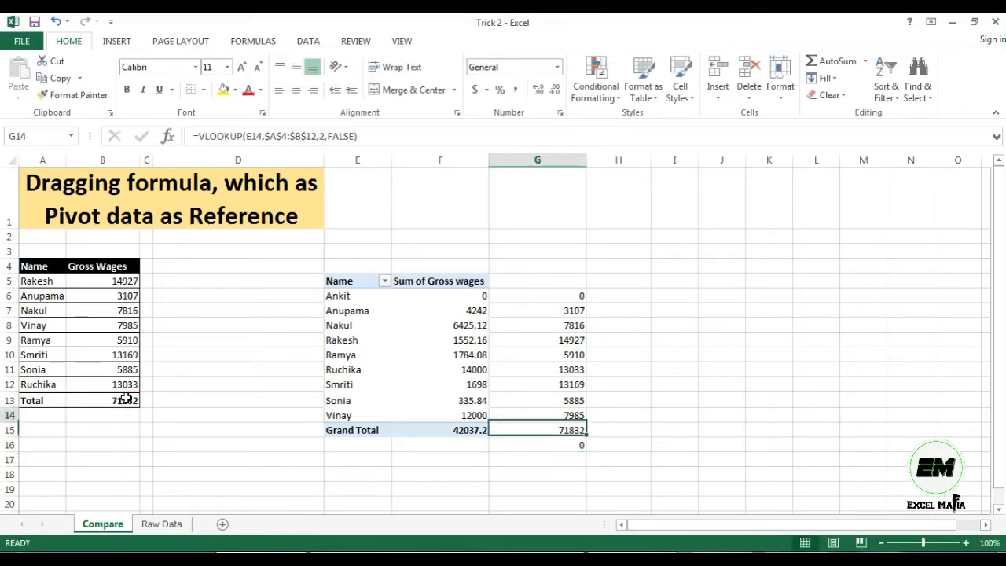
left_click(536, 385)
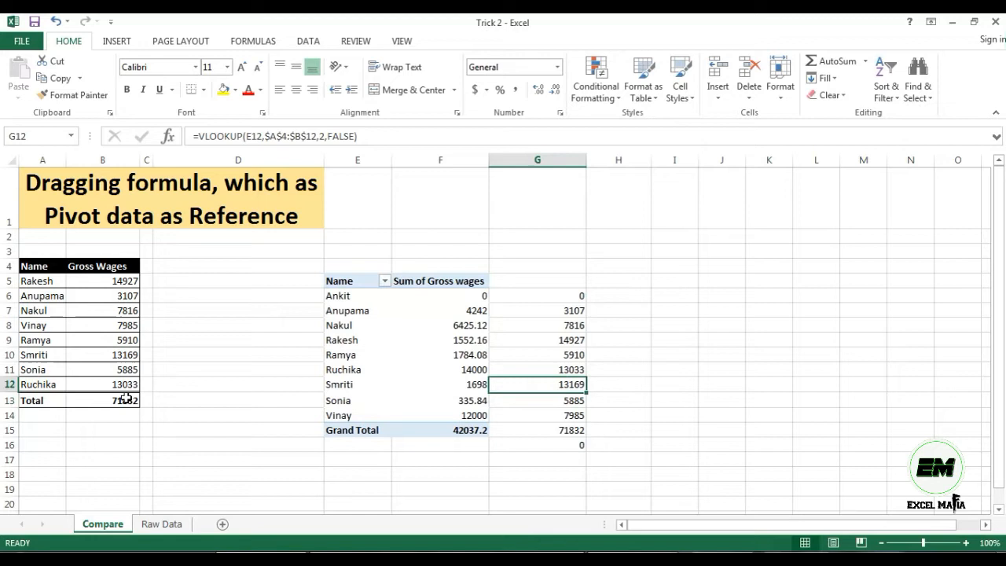
left_click(536, 339)
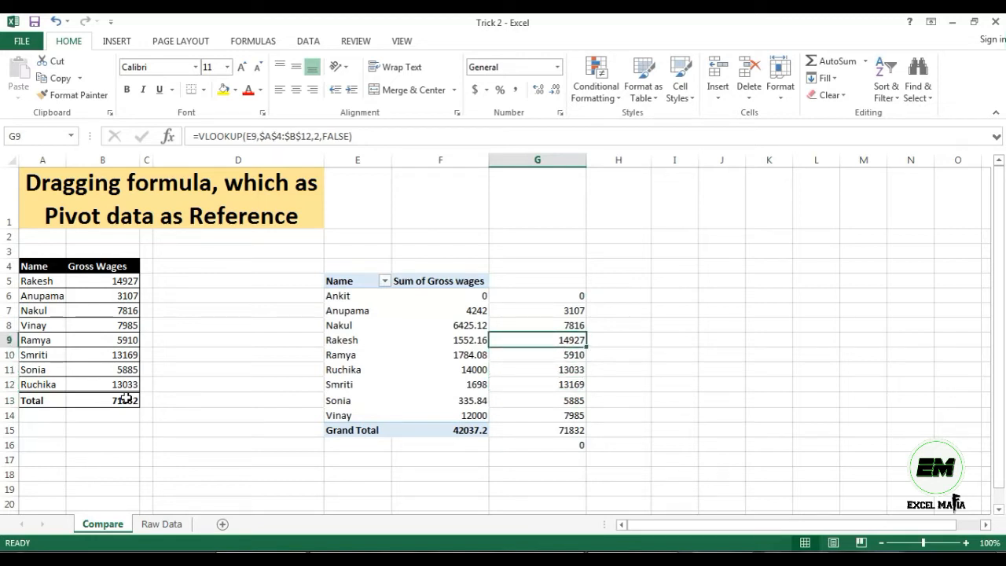
left_click(537, 281)
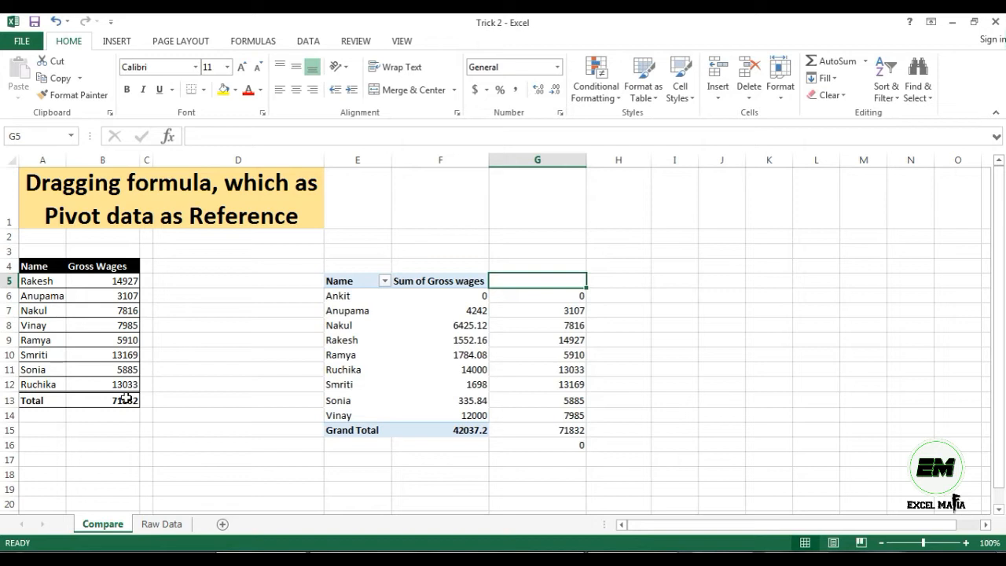
- Head column G 'Table' and change H7's GETPIVOTDATA name from Ankit to Anupama
type("Ta")
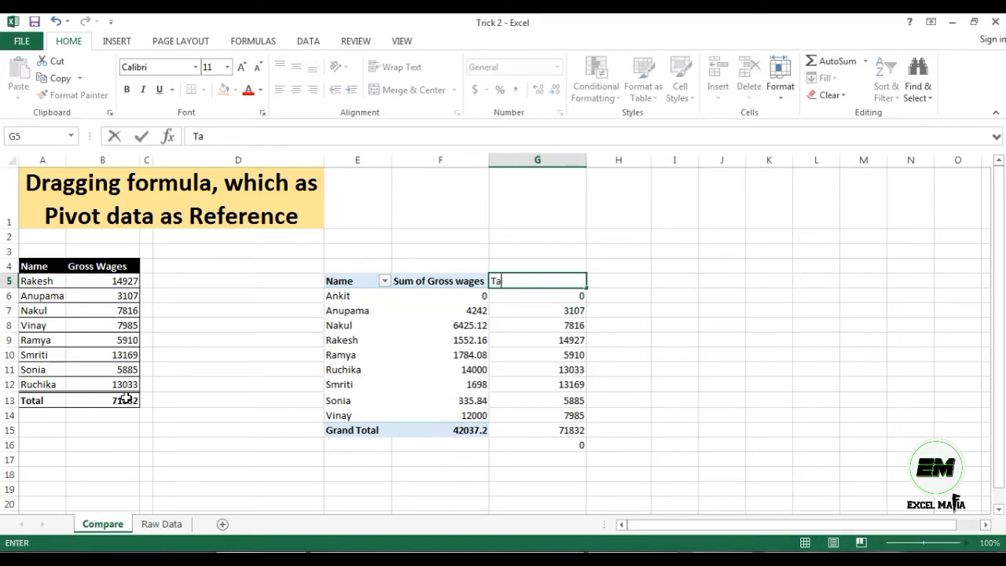
key("Return")
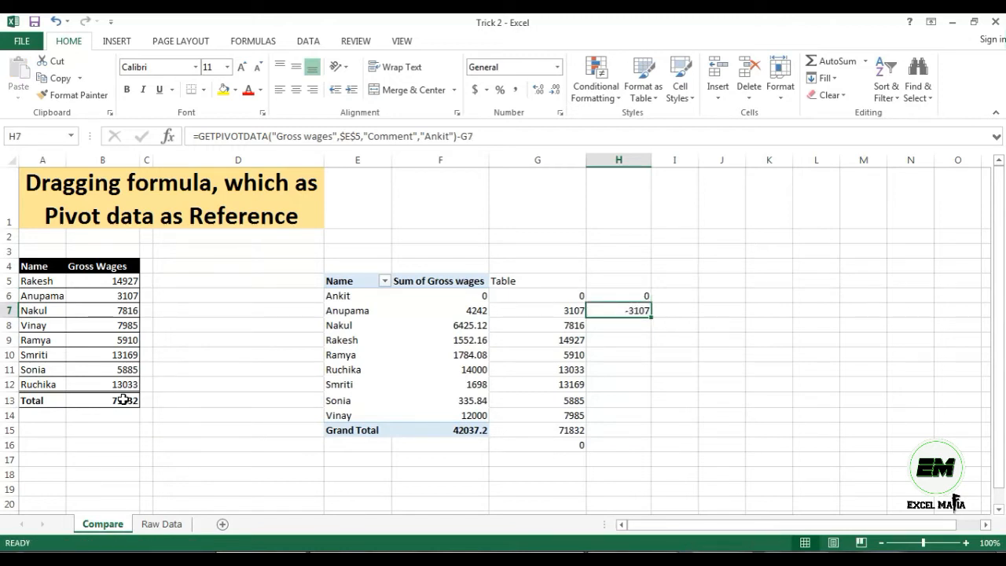
double_click(618, 310)
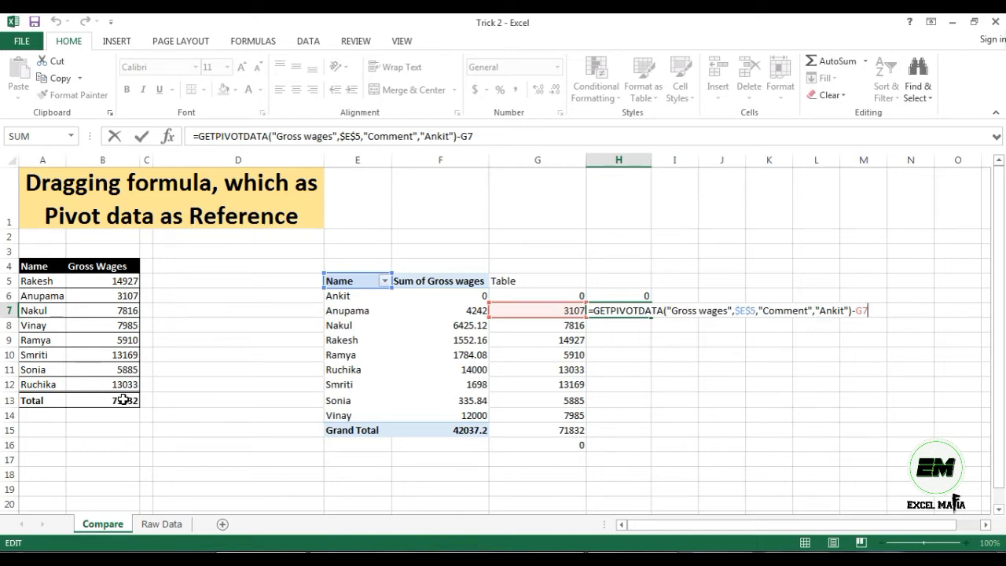
type("upama")
key("Return")
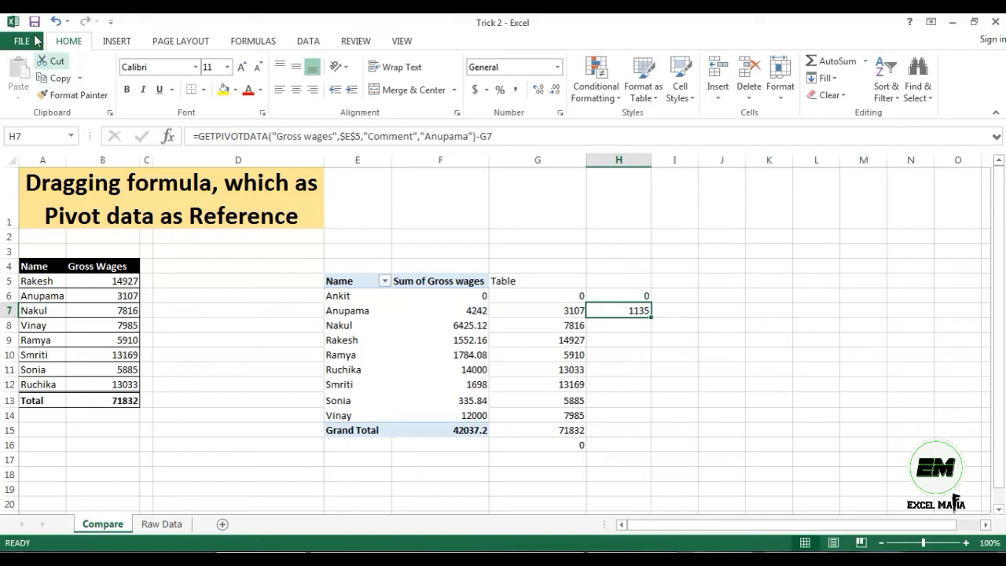
- Uncheck 'Use GetPivotData functions for PivotTable references' in Excel Options > Formulas
left_click(20, 40)
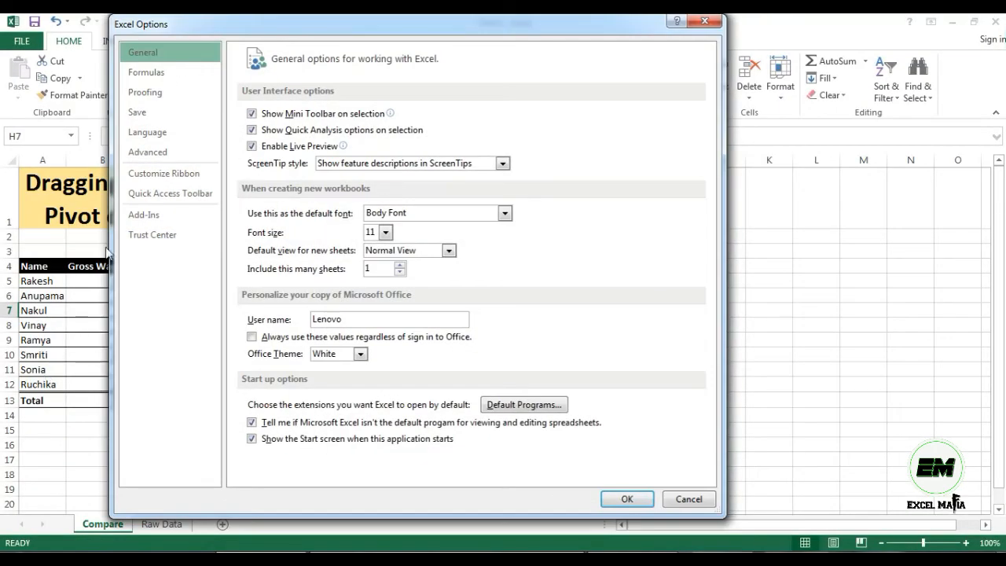
left_click(146, 72)
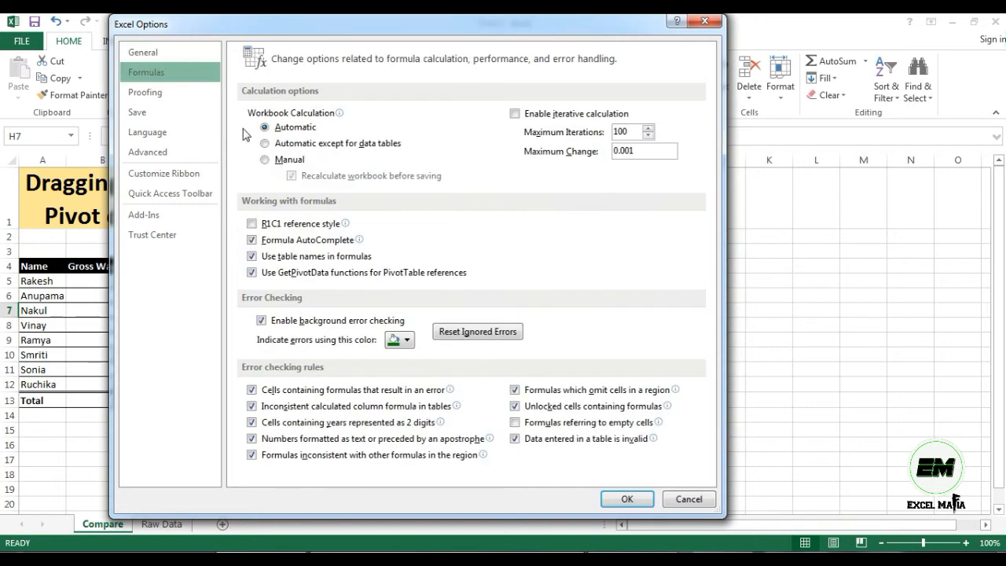
mouse_move(252, 271)
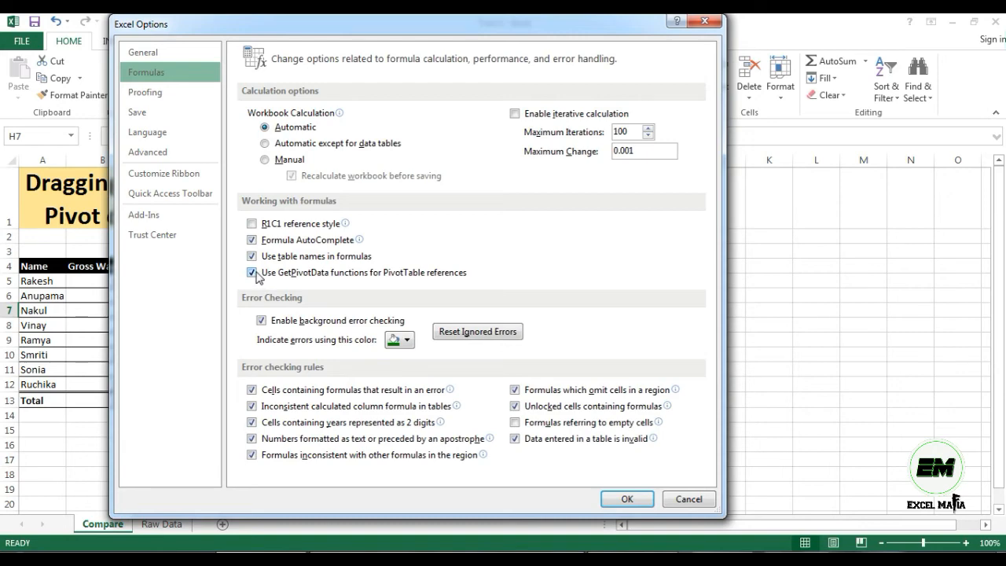
left_click(627, 498)
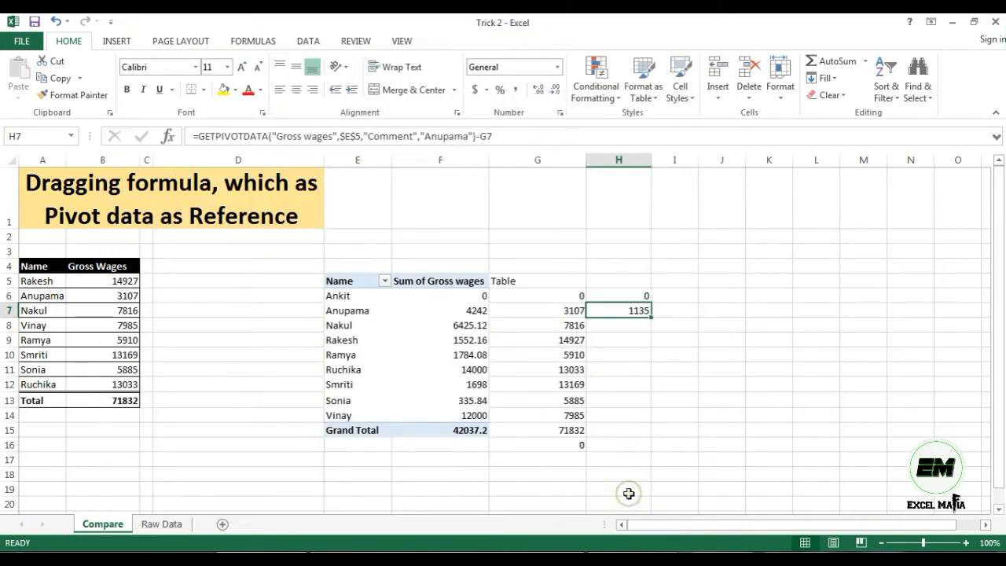
- Clear the old difference formulas and enter =F6-G6 in H6
key("Delete")
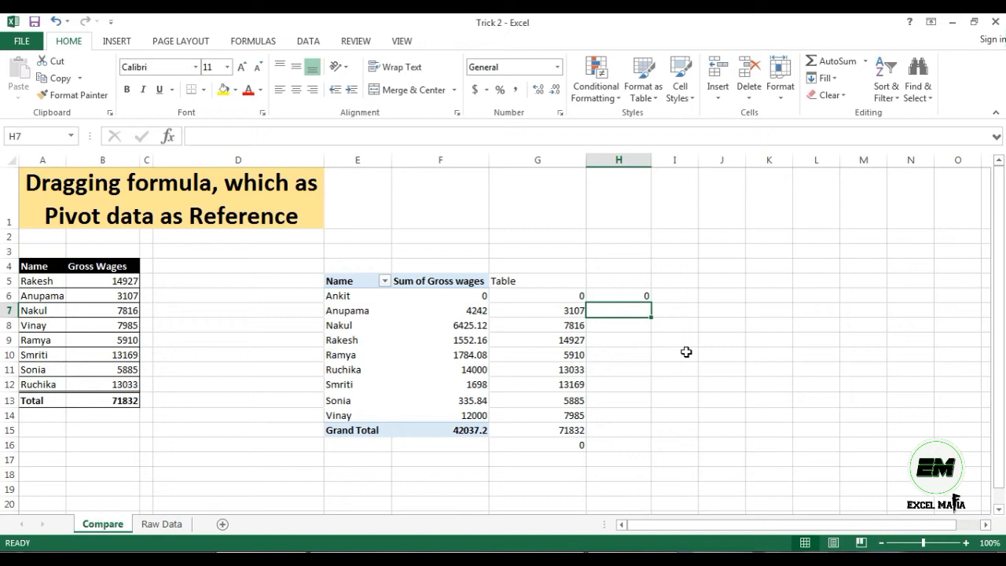
left_click(618, 295)
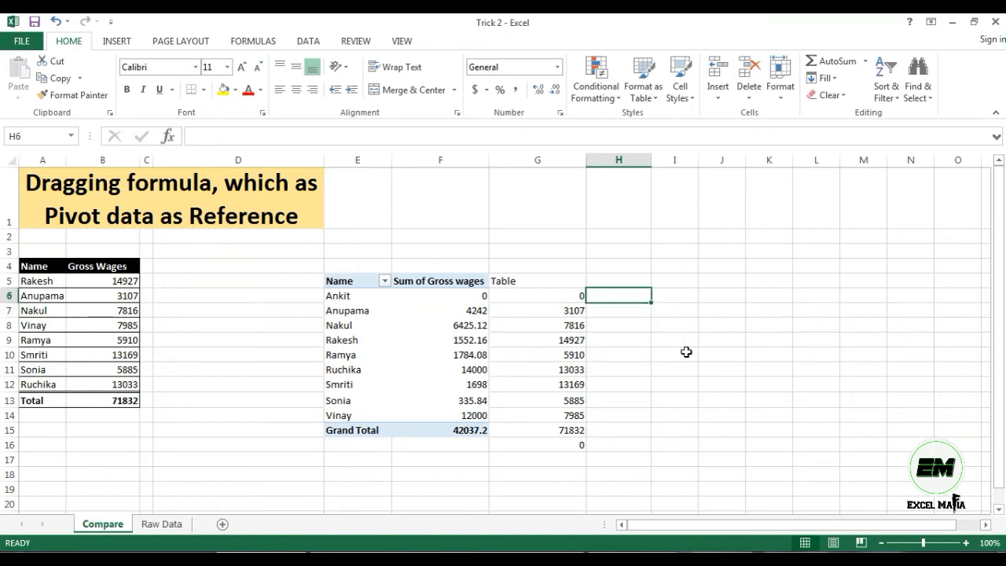
type("=F6")
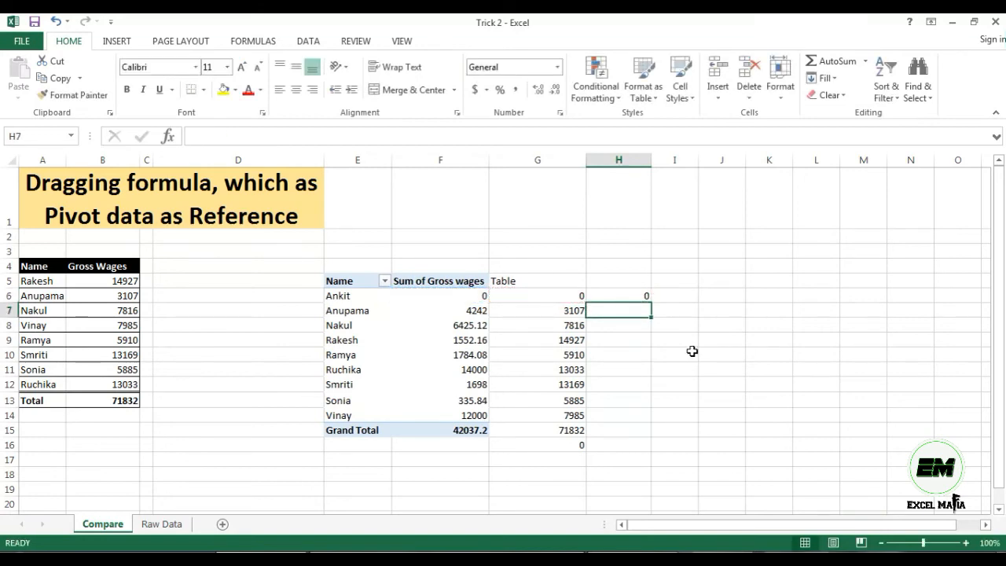
left_click(619, 295)
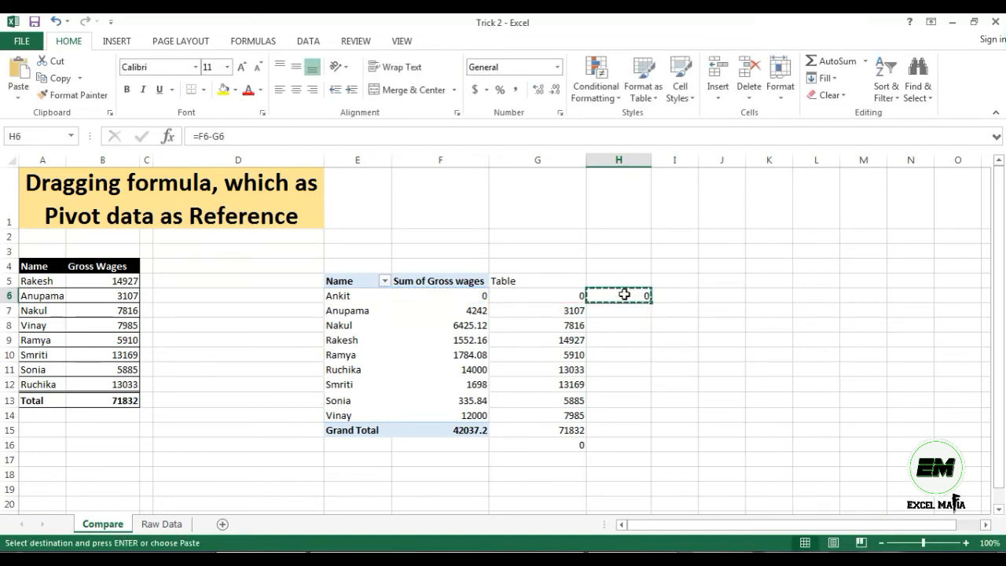
mouse_move(650, 303)
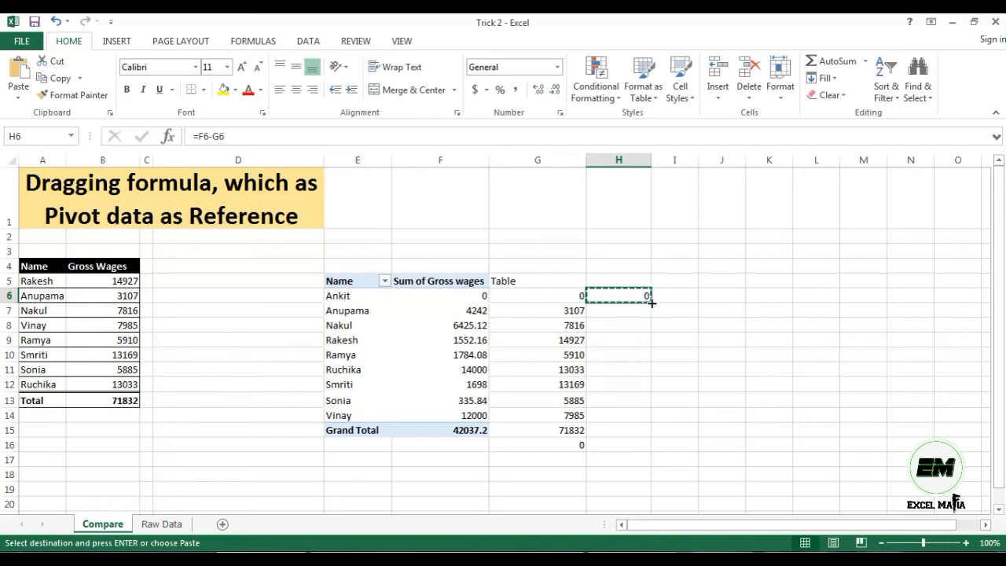
- Fill =F6-G6 down to H16 and check Vinay, Rakesh and Grand Total rows
left_click_drag(647, 296, 618, 444)
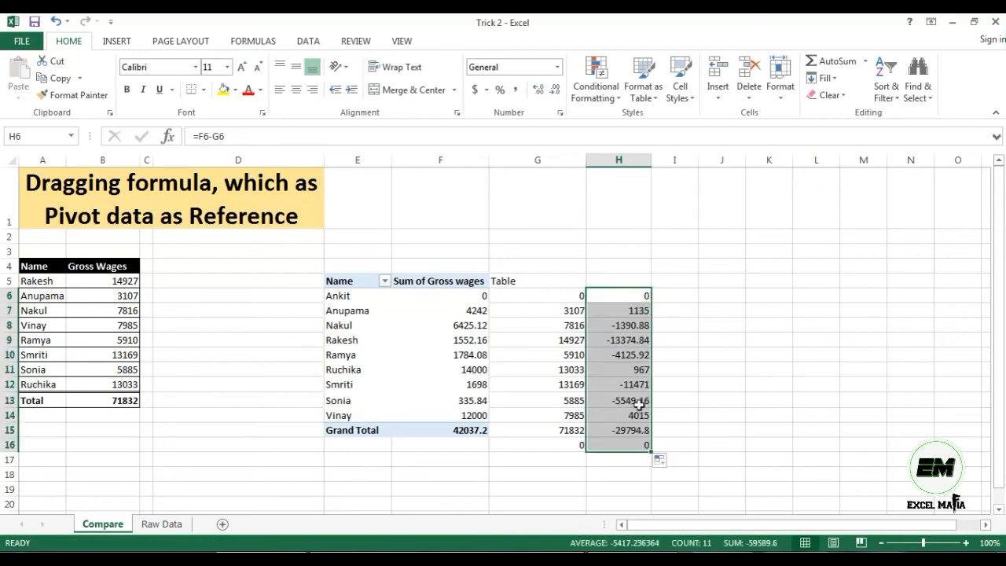
left_click(618, 415)
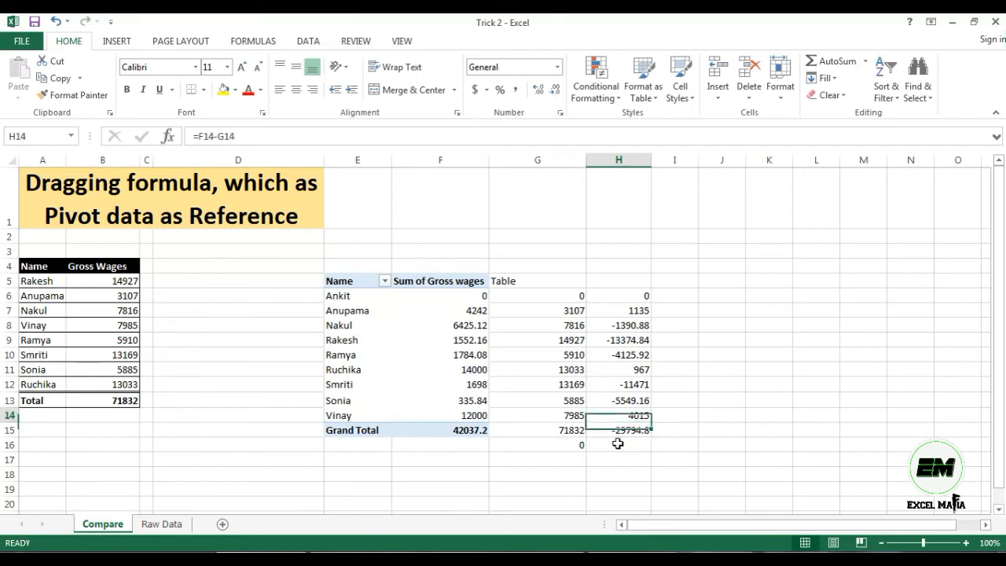
left_click(619, 340)
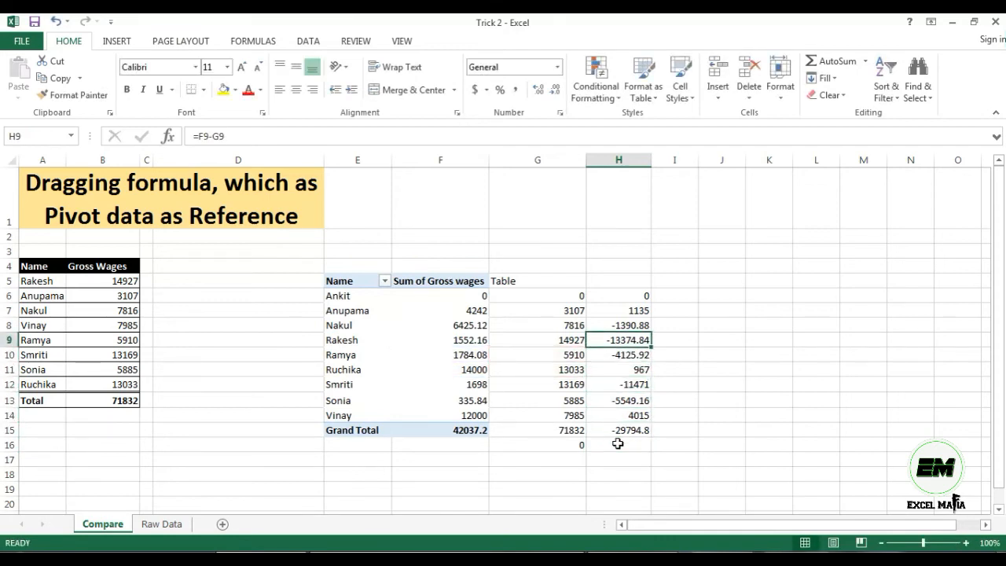
left_click(618, 430)
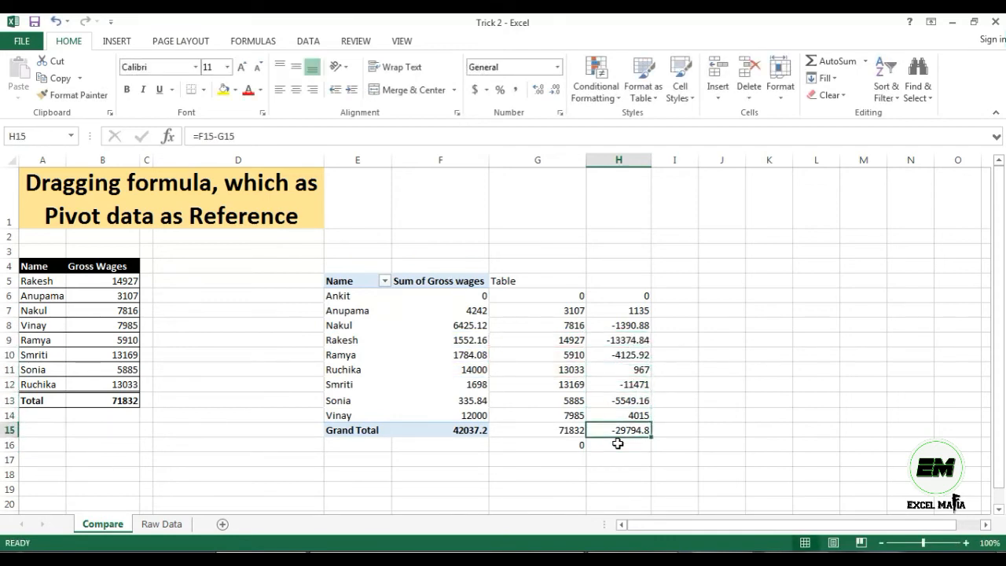
left_click(537, 430)
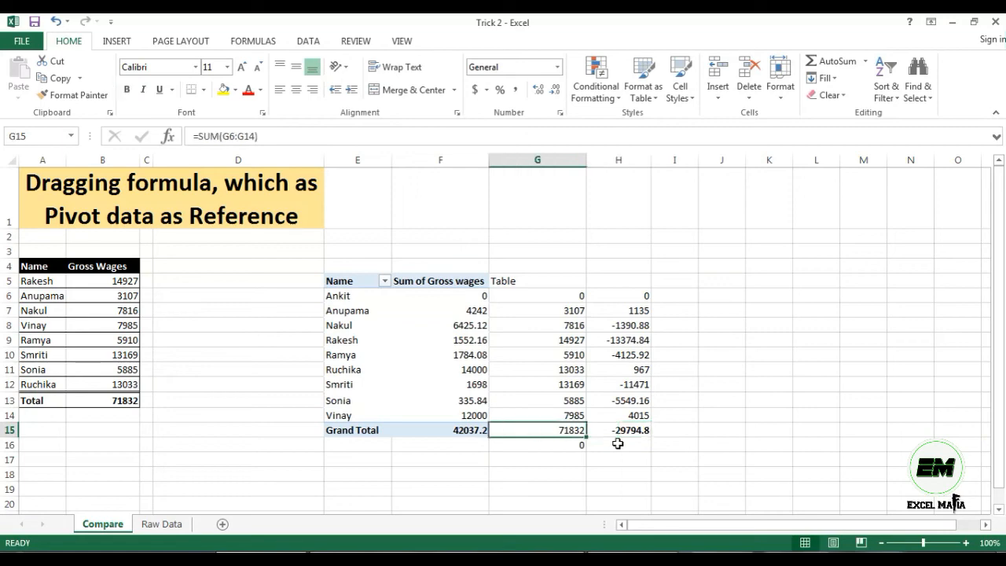
left_click(22, 41)
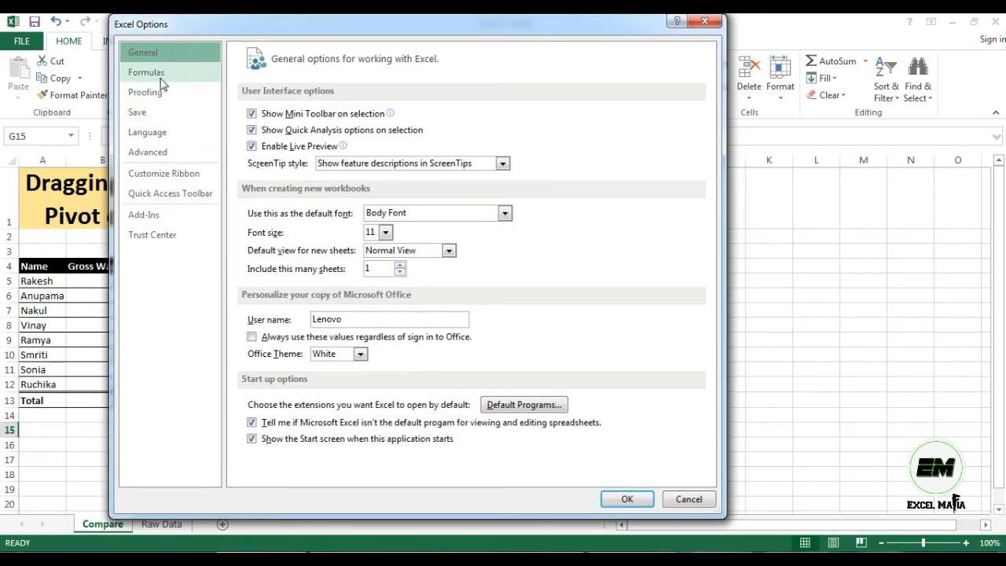
left_click(146, 71)
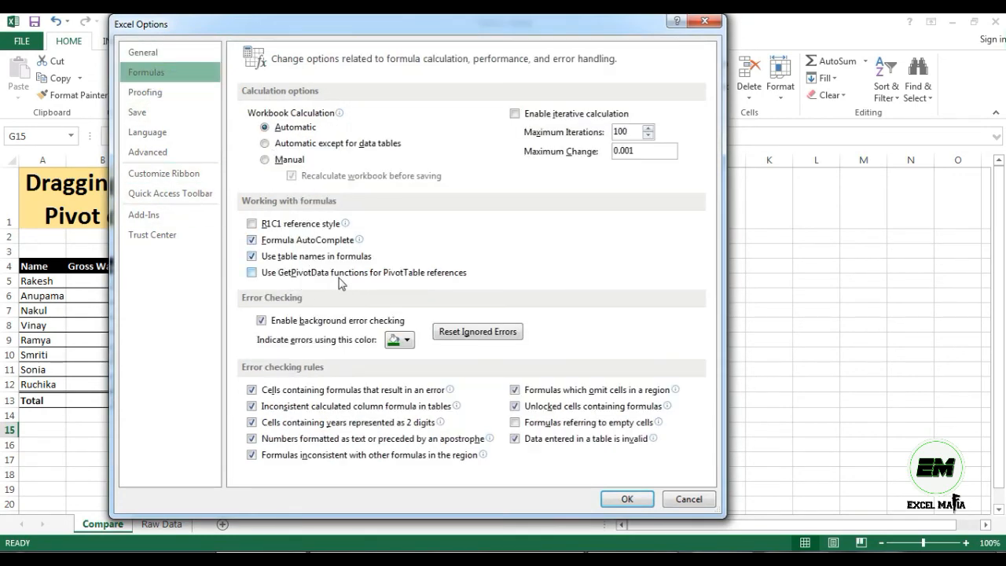
left_click(627, 498)
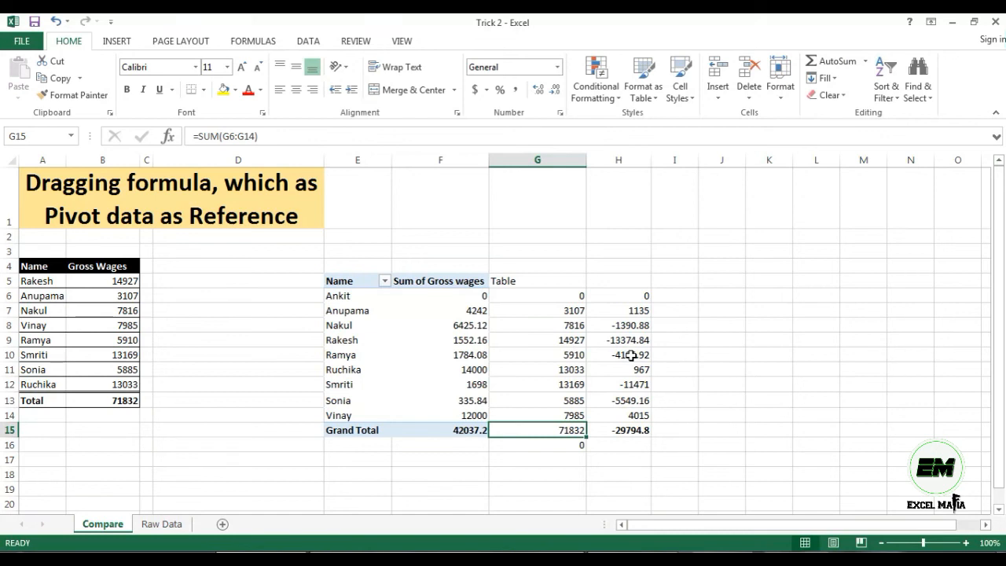
mouse_move(510, 353)
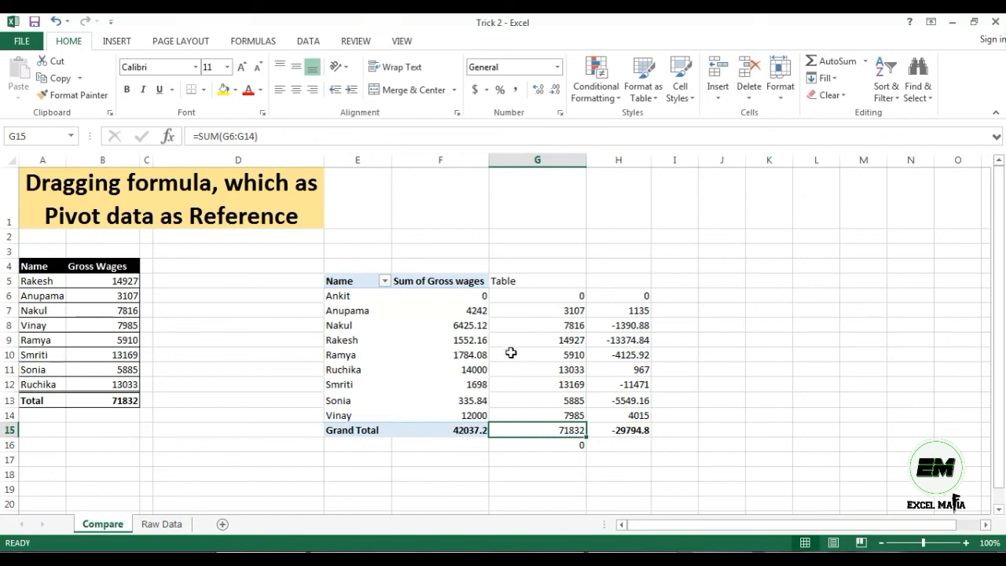